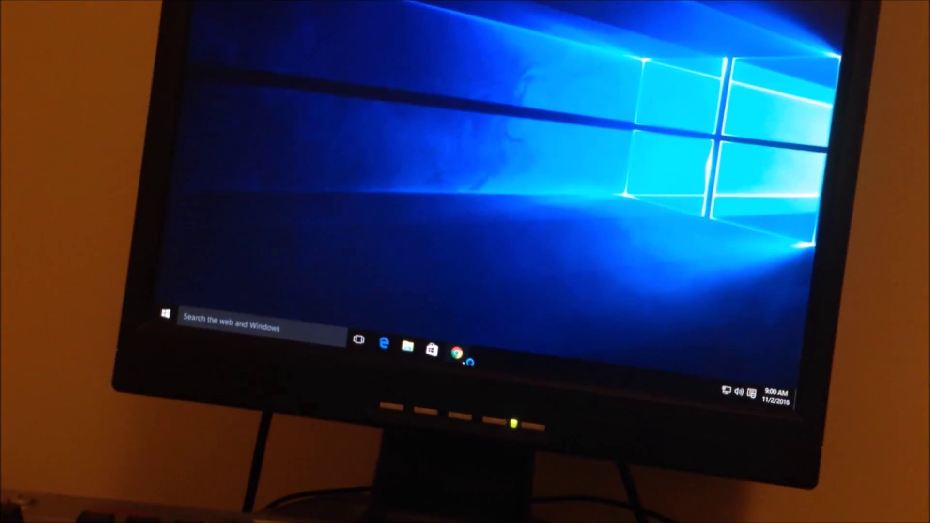
Step: Launch Google Chrome from the taskbar, its window opening blank while it loads
click(458, 352)
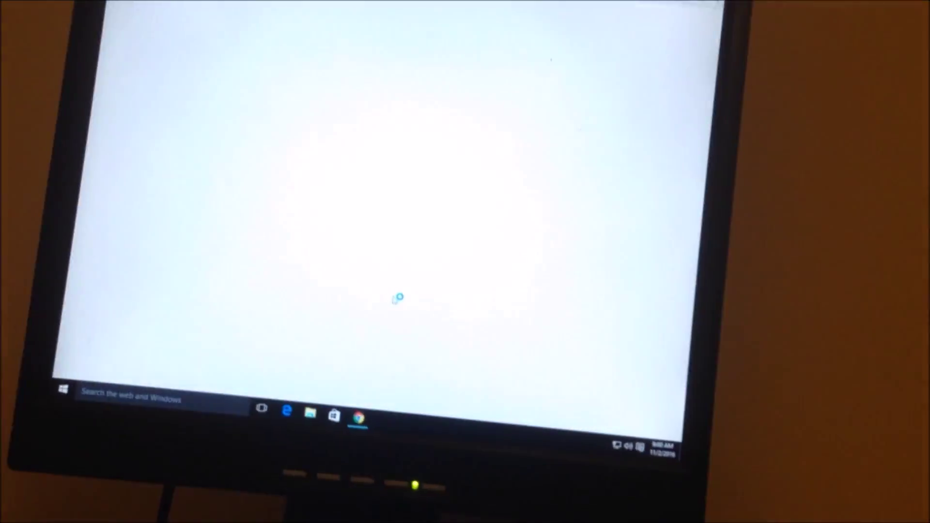